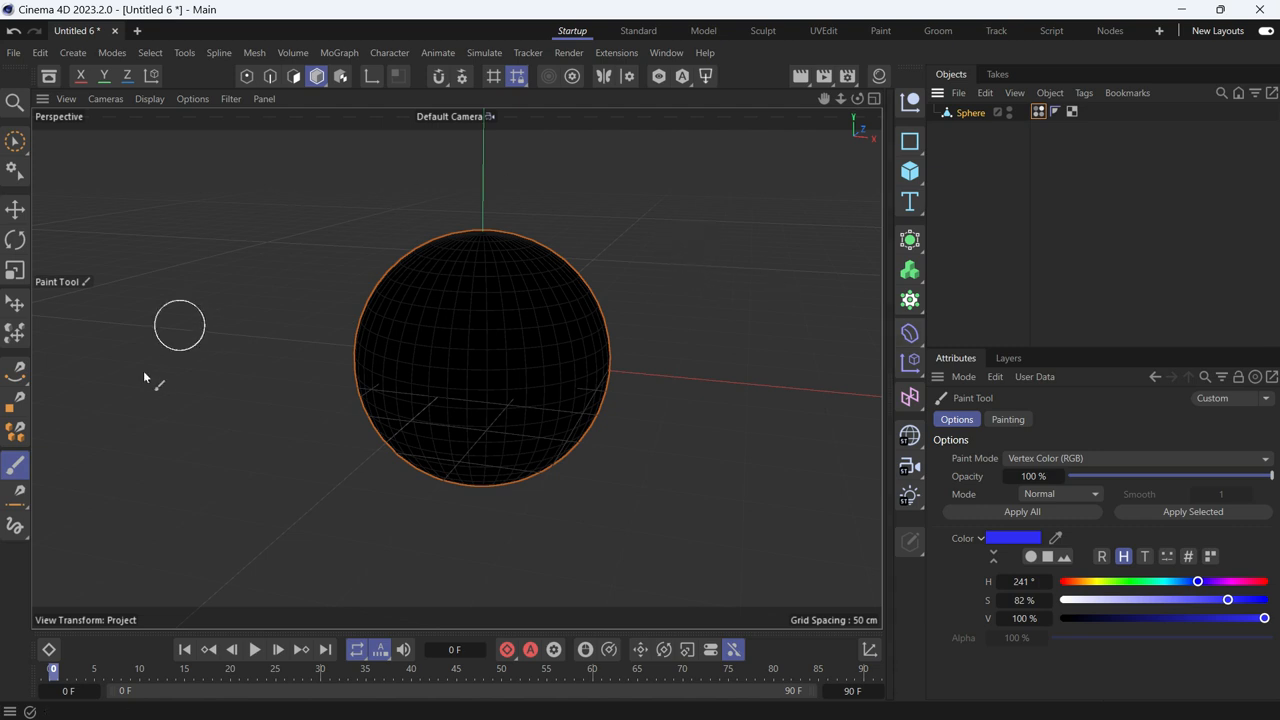
pyautogui.moveTo(862, 404)
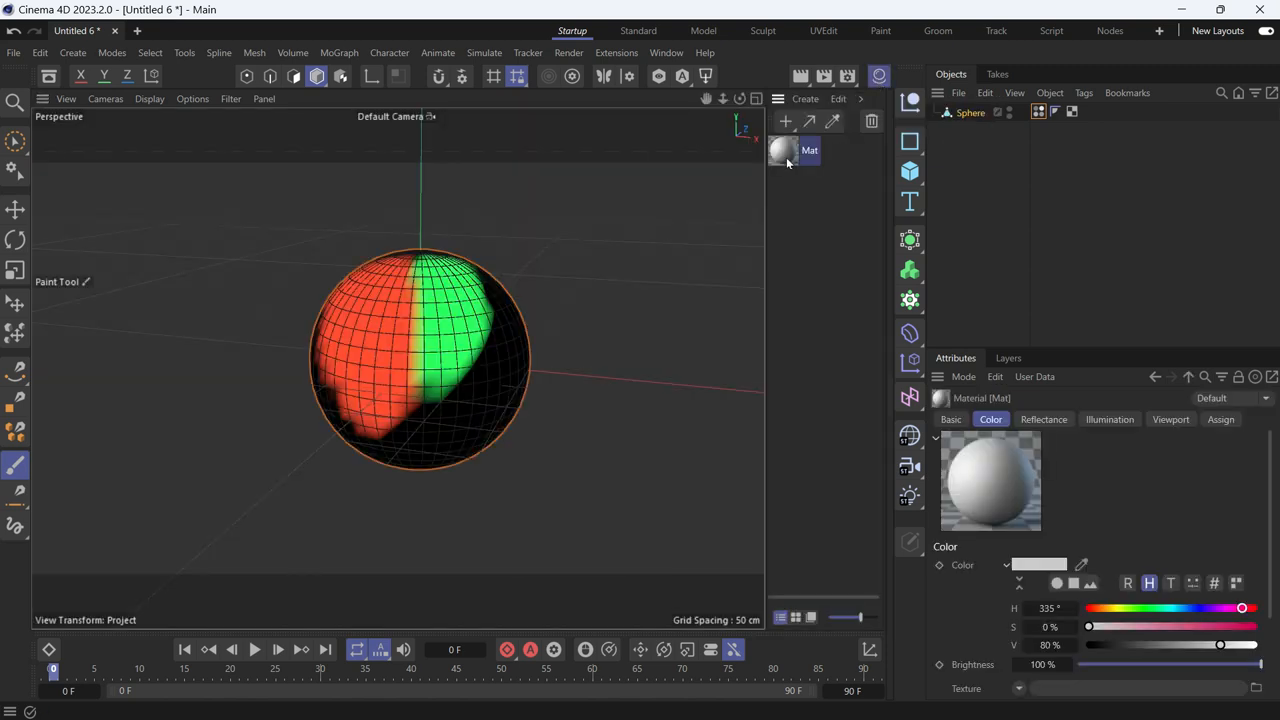
# Bring up the Mat material for editing in the Material Editor
pyautogui.doubleClick(784, 150)
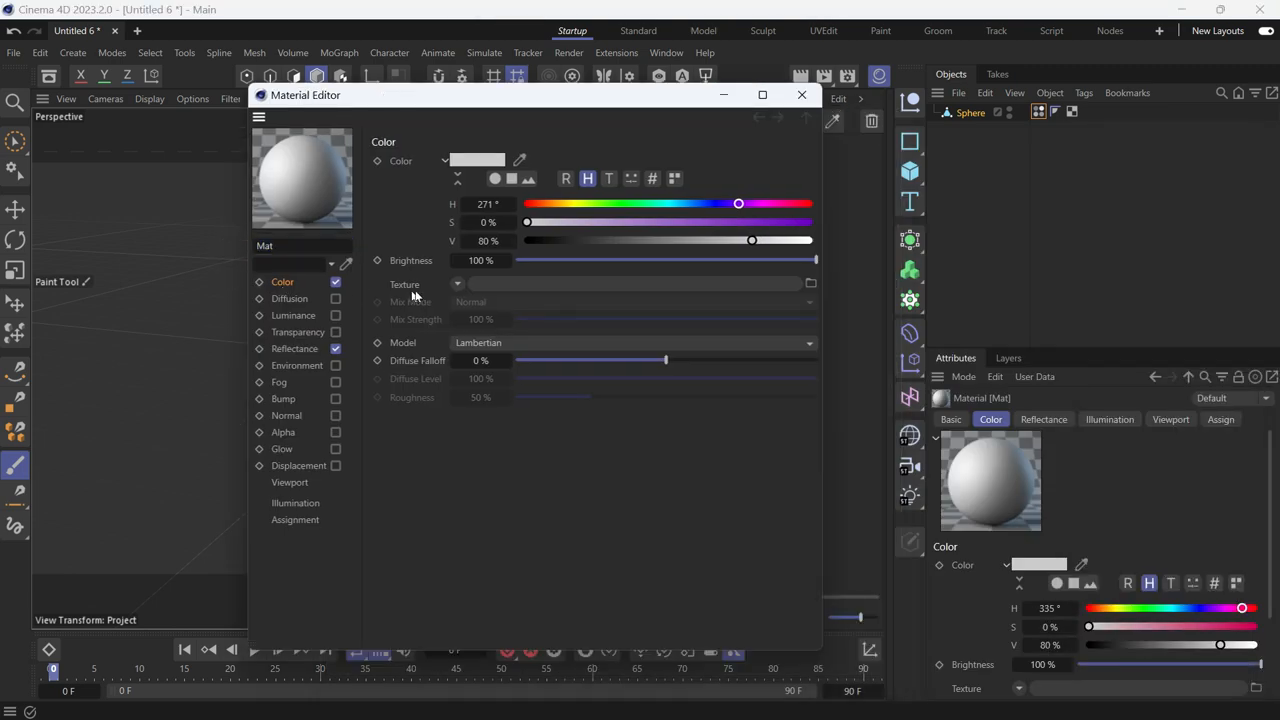
# Assign a Vertex Map shader as the Color texture, linked to the Vertex Color tag
pyautogui.click(456, 284)
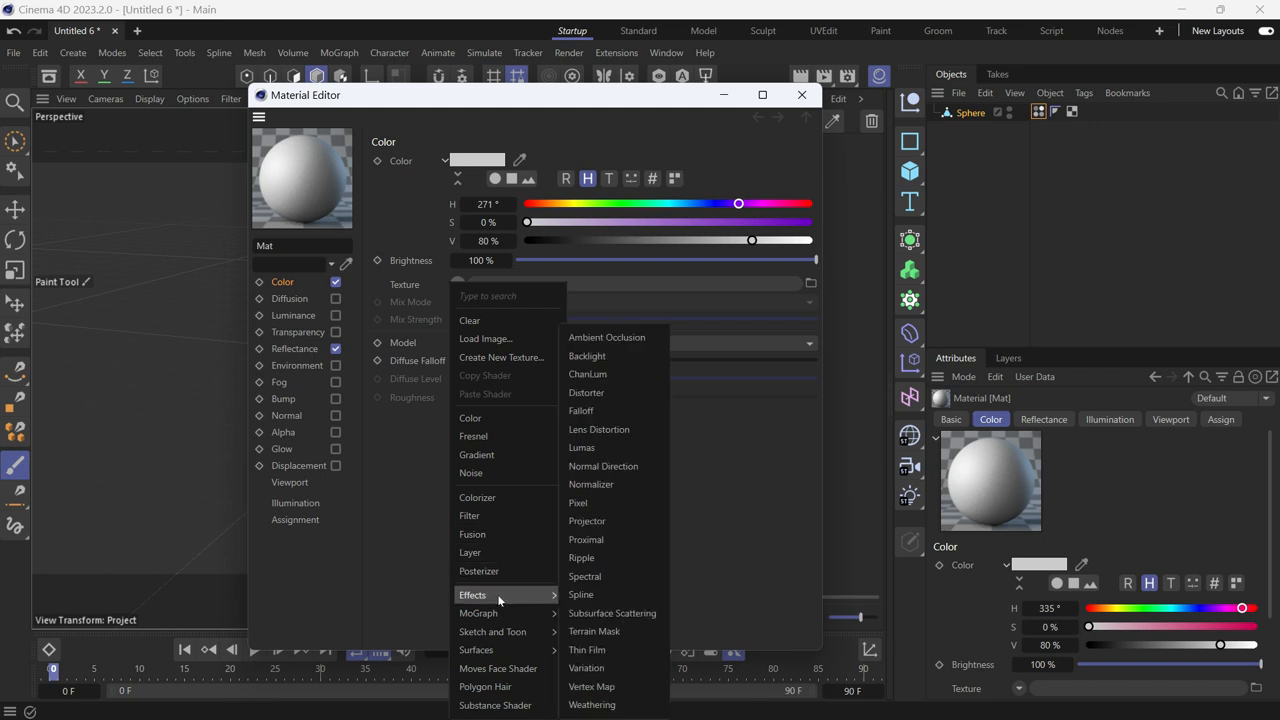
pyautogui.moveTo(488, 600)
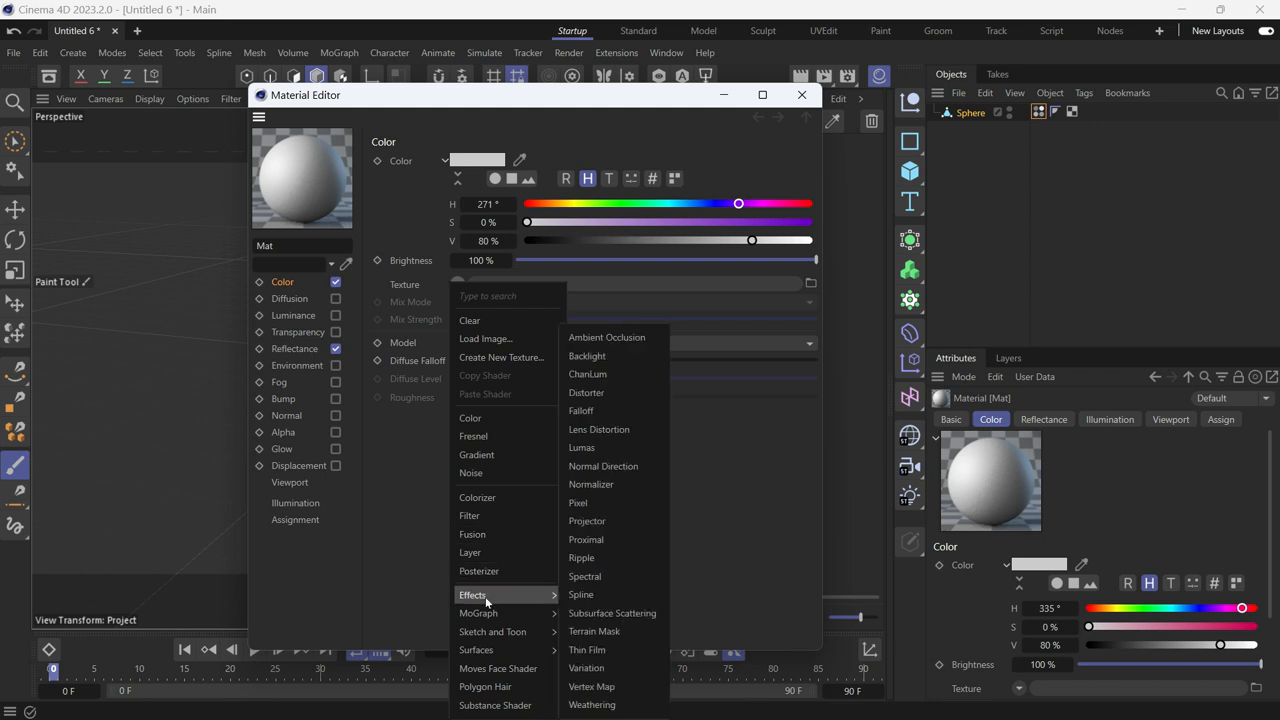
pyautogui.moveTo(592, 686)
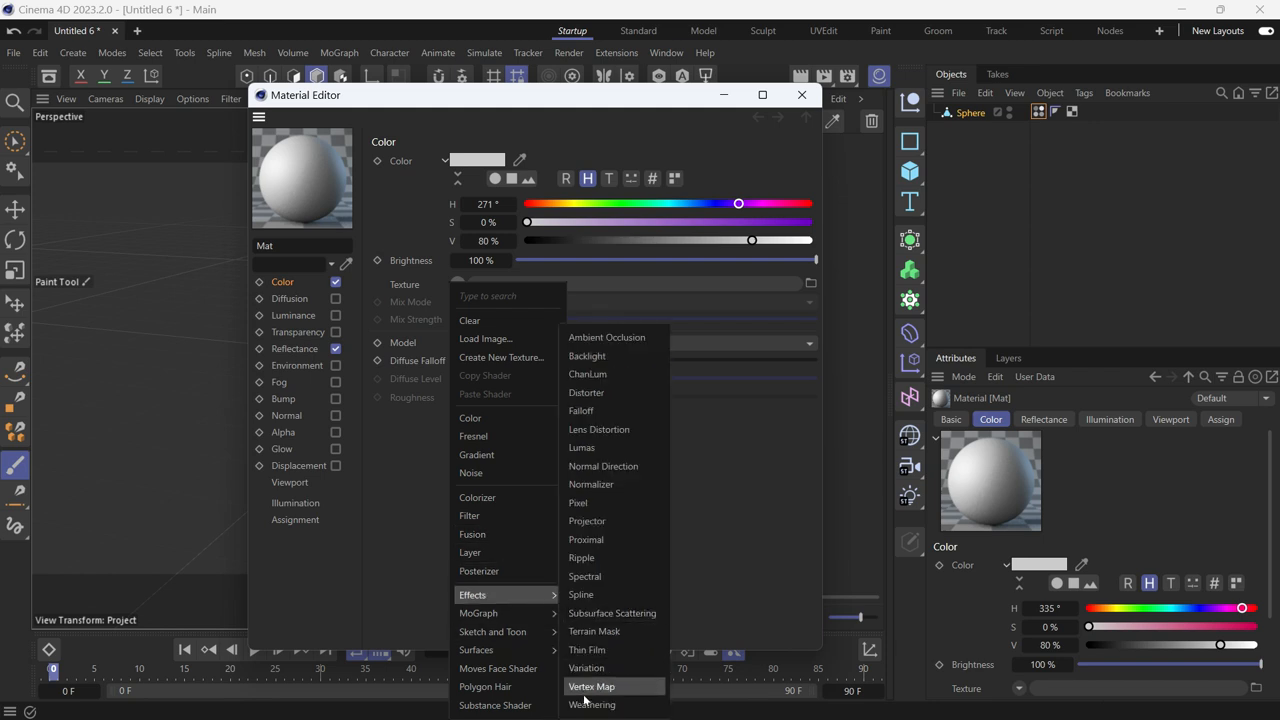
pyautogui.click(592, 686)
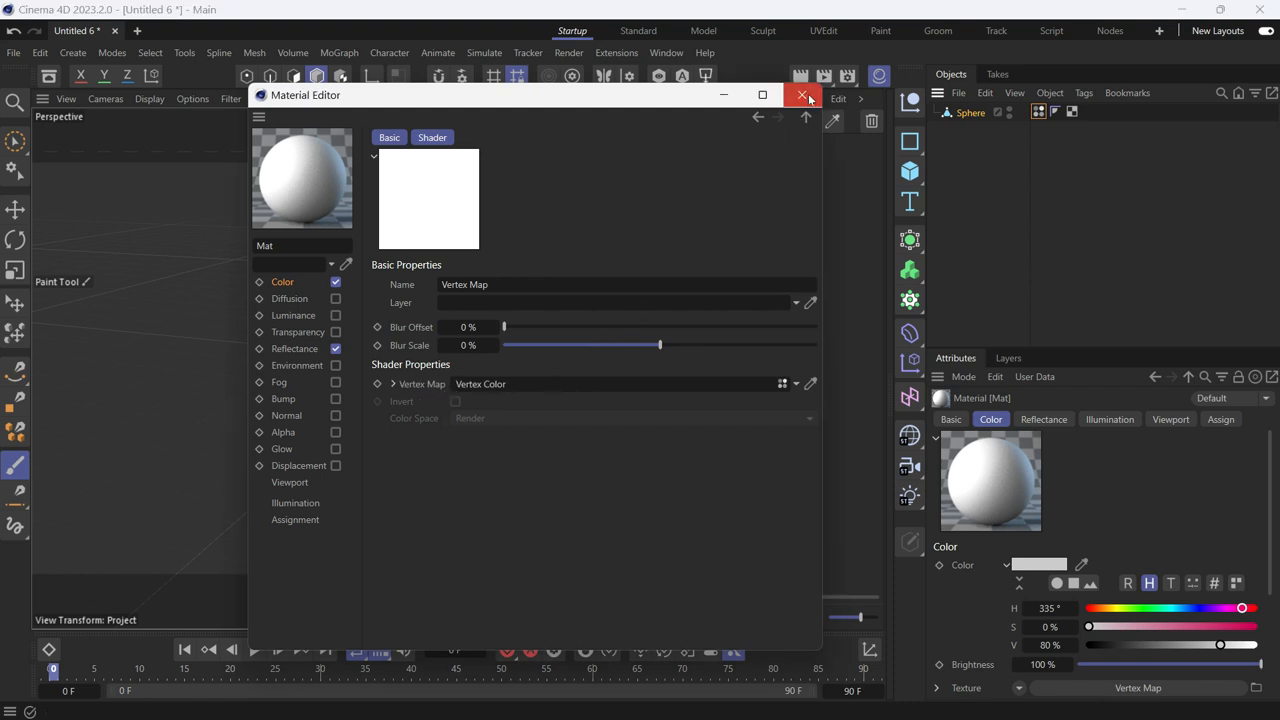
pyautogui.click(802, 96)
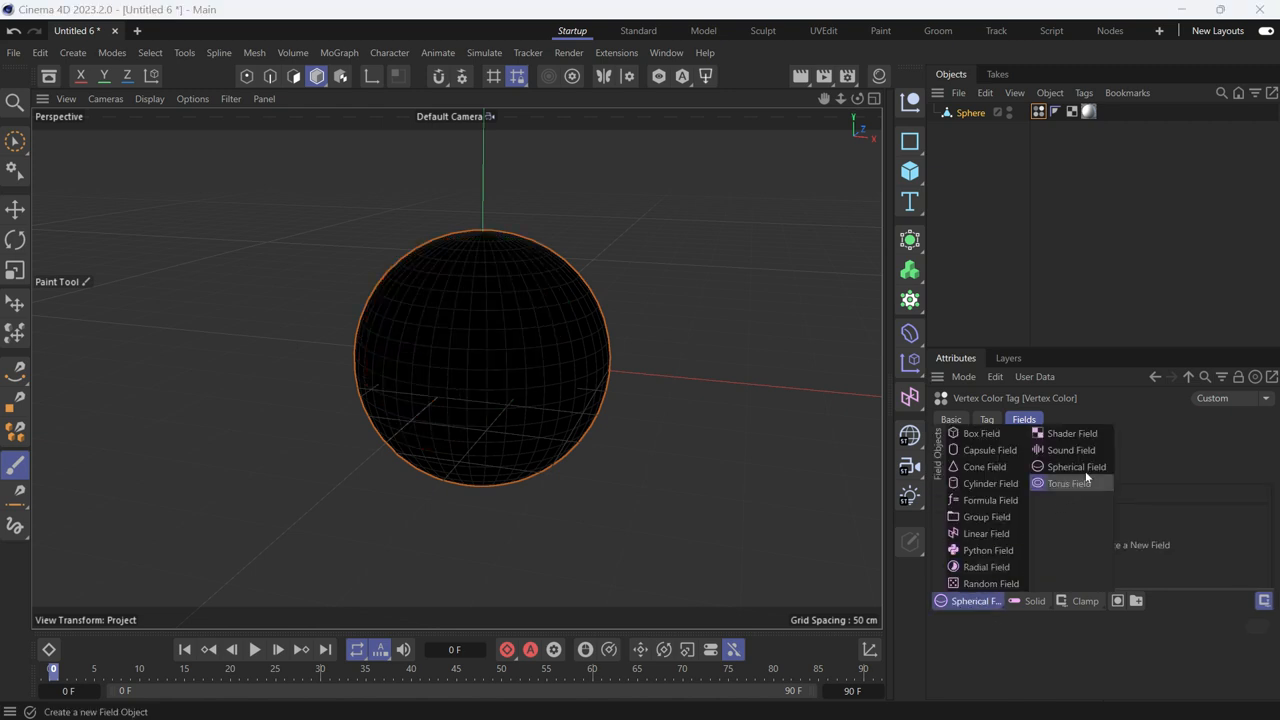
# Add a Spherical Field to the Vertex Color tag, tinting part of the sphere purple
pyautogui.click(1076, 468)
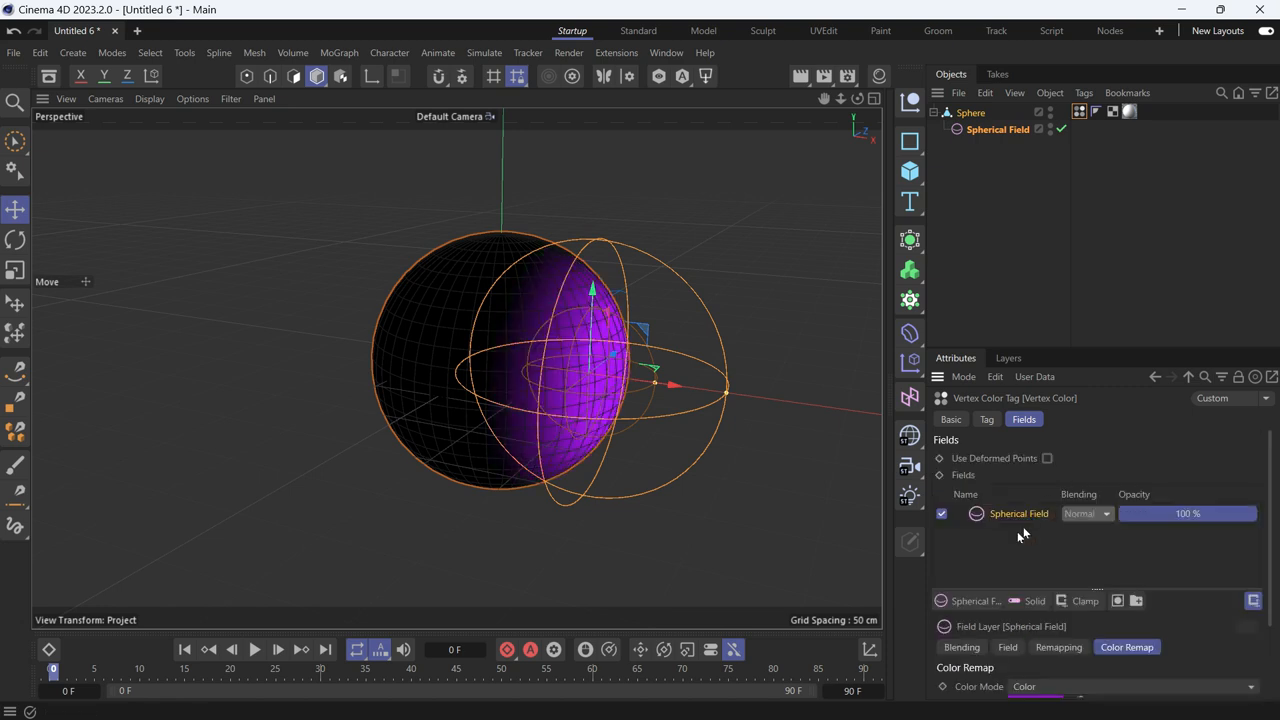
# Add Spherical Field.1 on the opposite side and remap its colour to green
pyautogui.click(1252, 600)
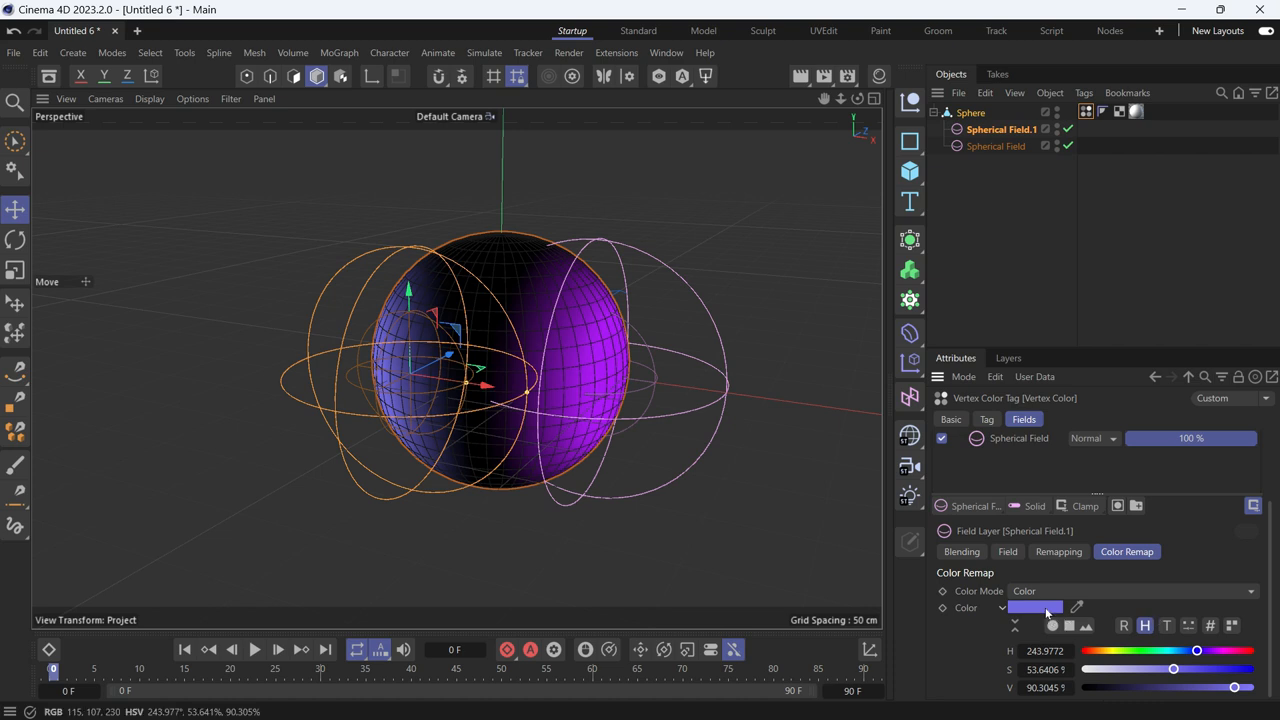
pyautogui.click(1036, 608)
pyautogui.write('132')
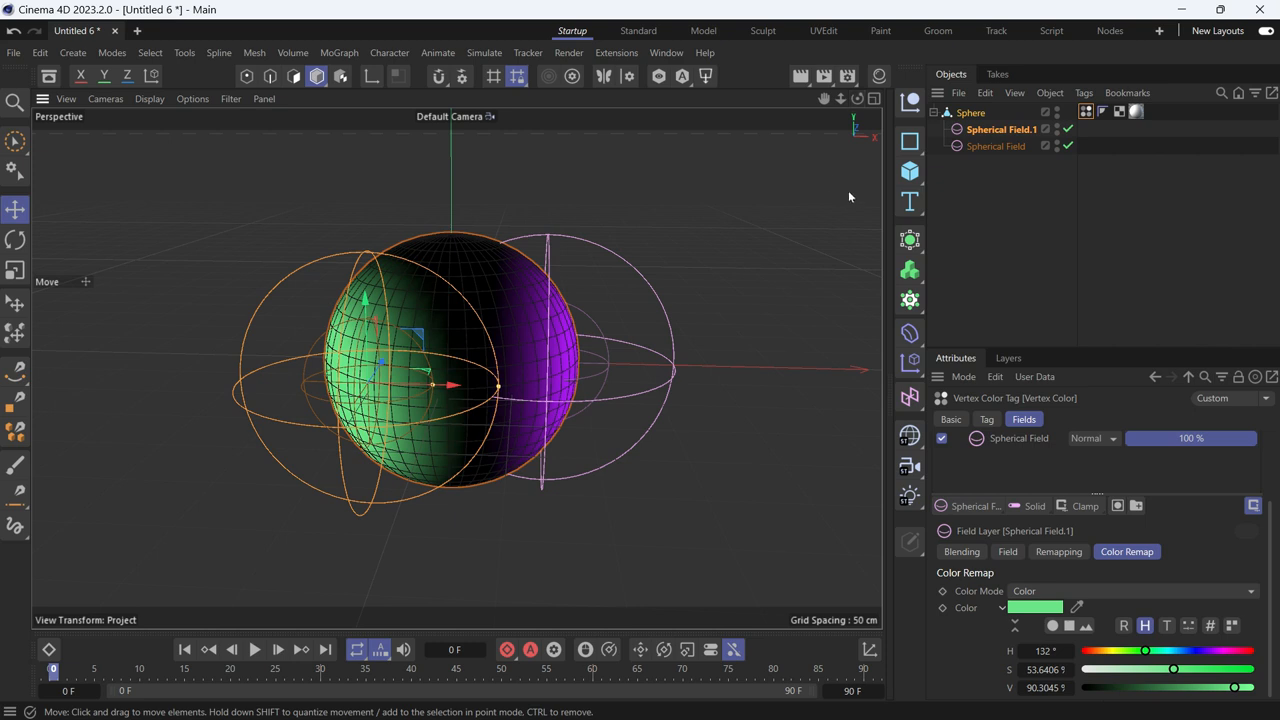
# Add a Solid field layer coloured blue and render the view showing the blended vertex colours
pyautogui.click(1024, 420)
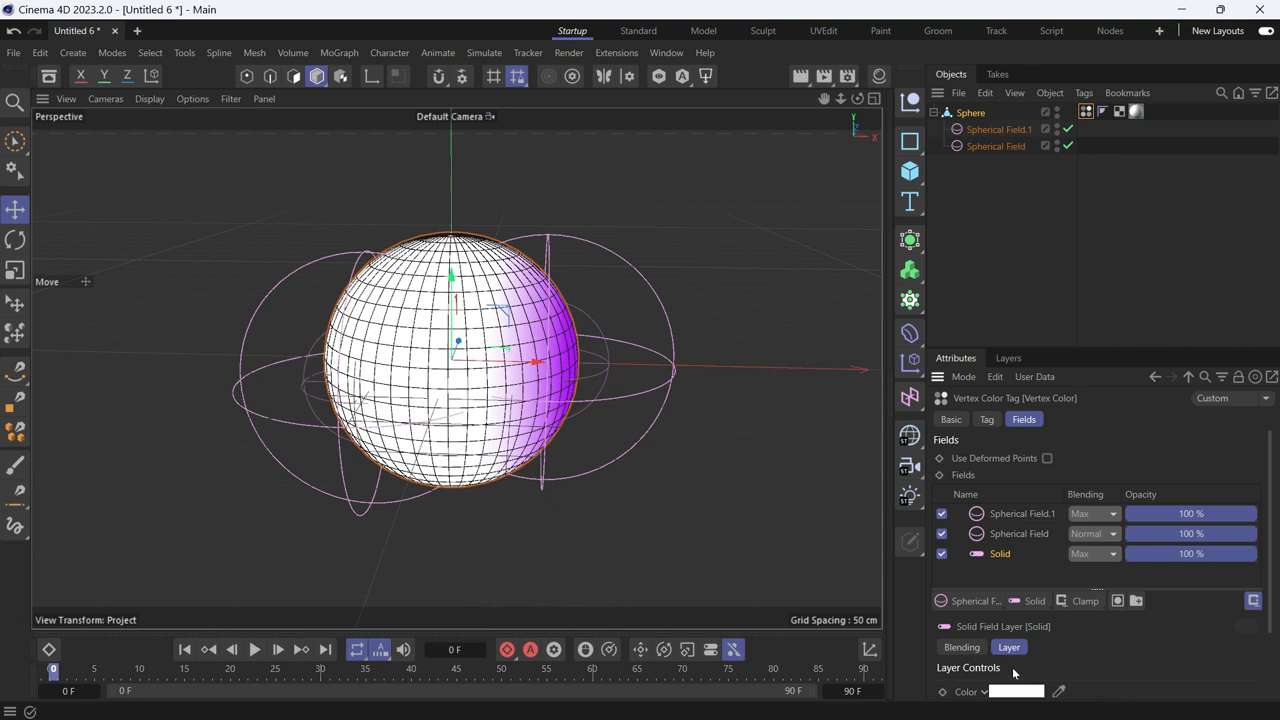
pyautogui.click(1016, 692)
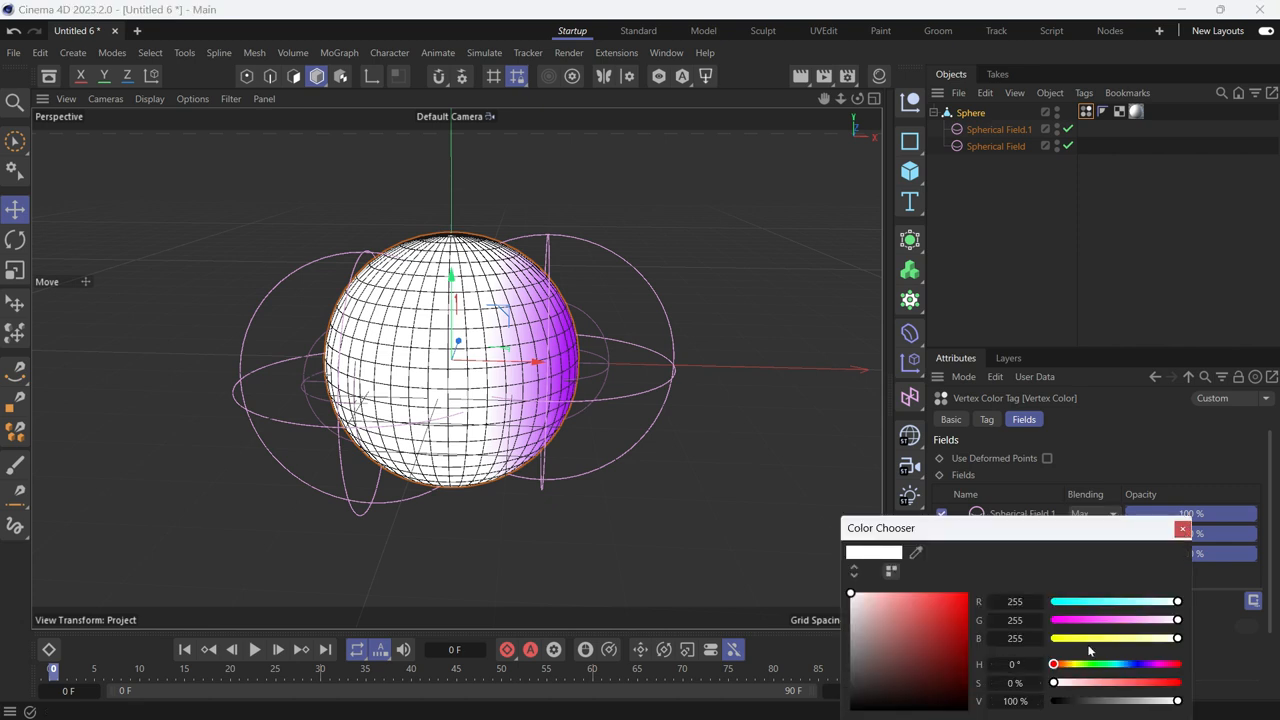
pyautogui.moveTo(1052, 664); pyautogui.dragTo(1126, 664)
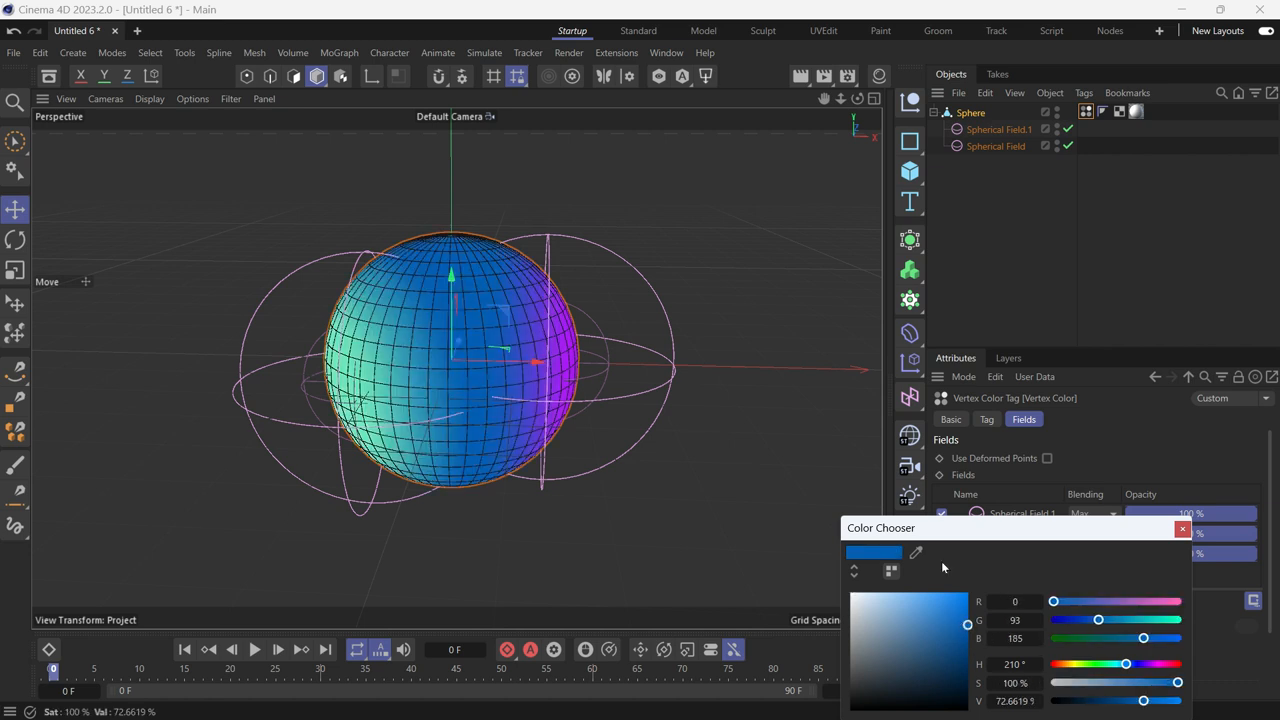
pyautogui.click(800, 76)
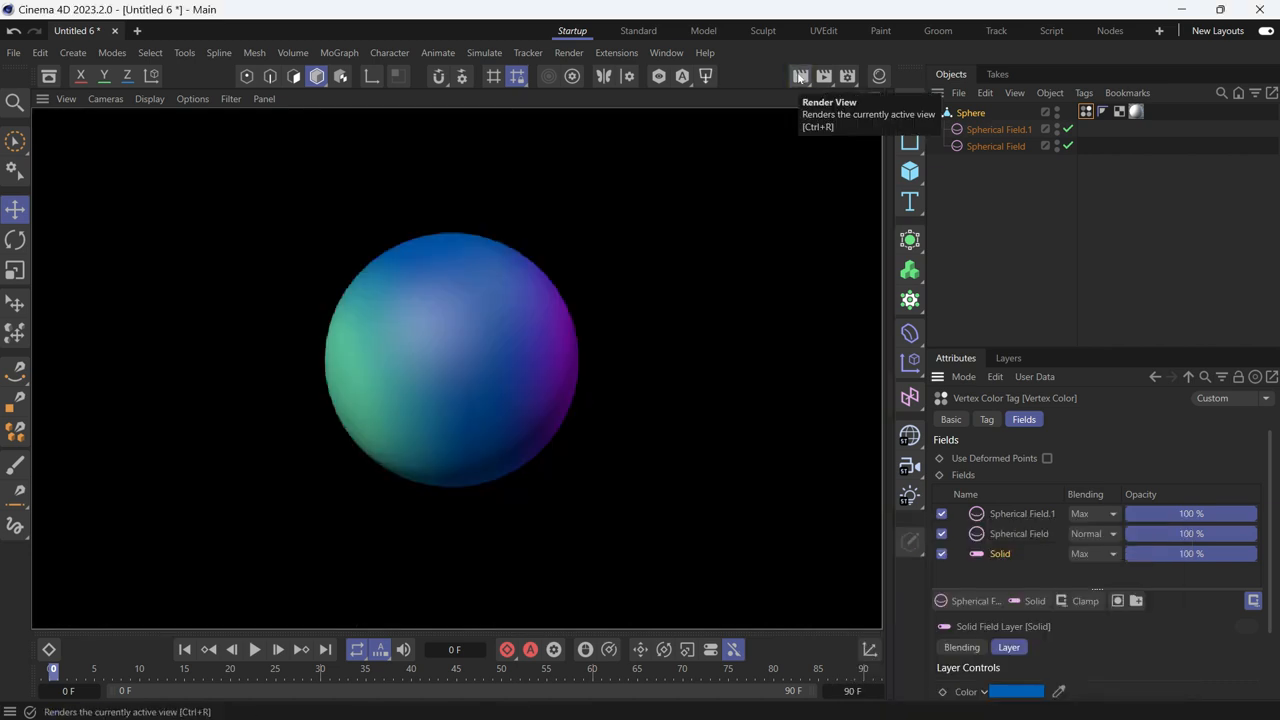